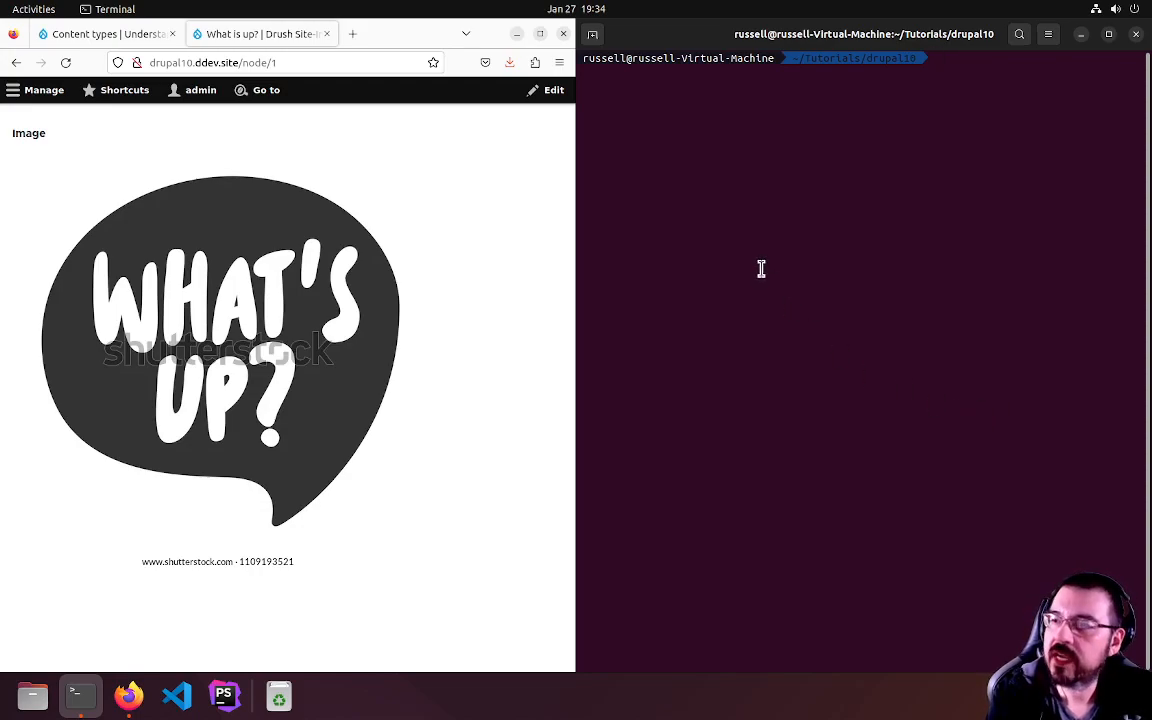
type("ddev stu")
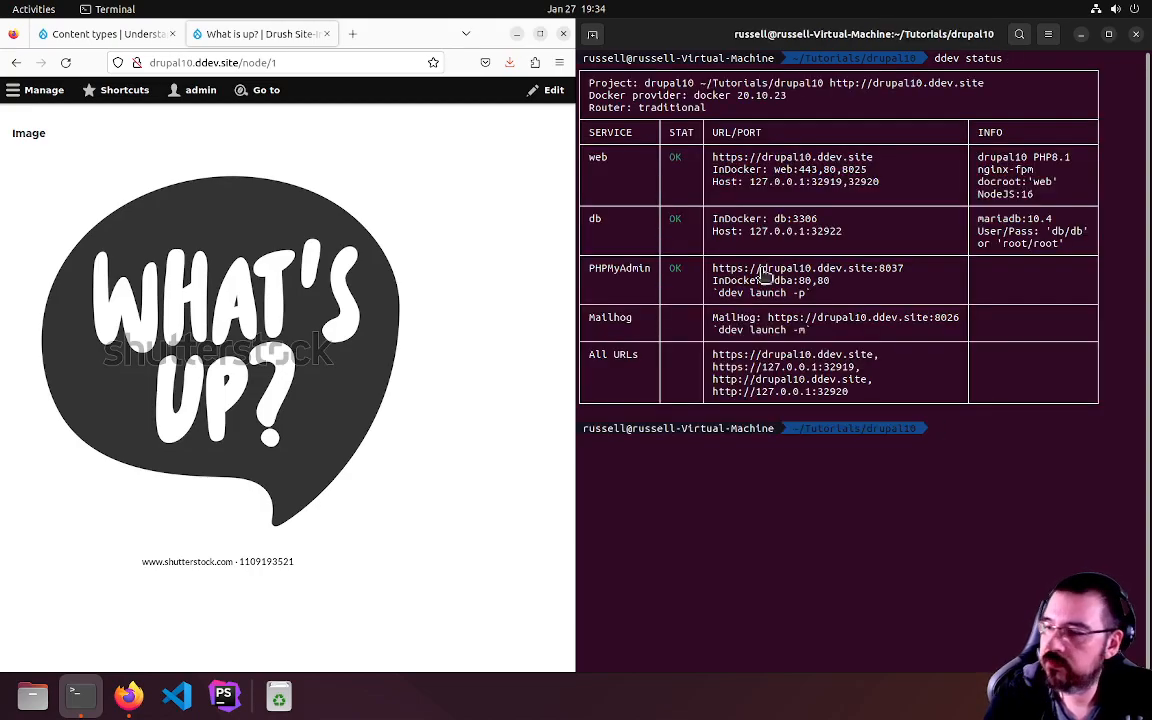
left_click(807, 268)
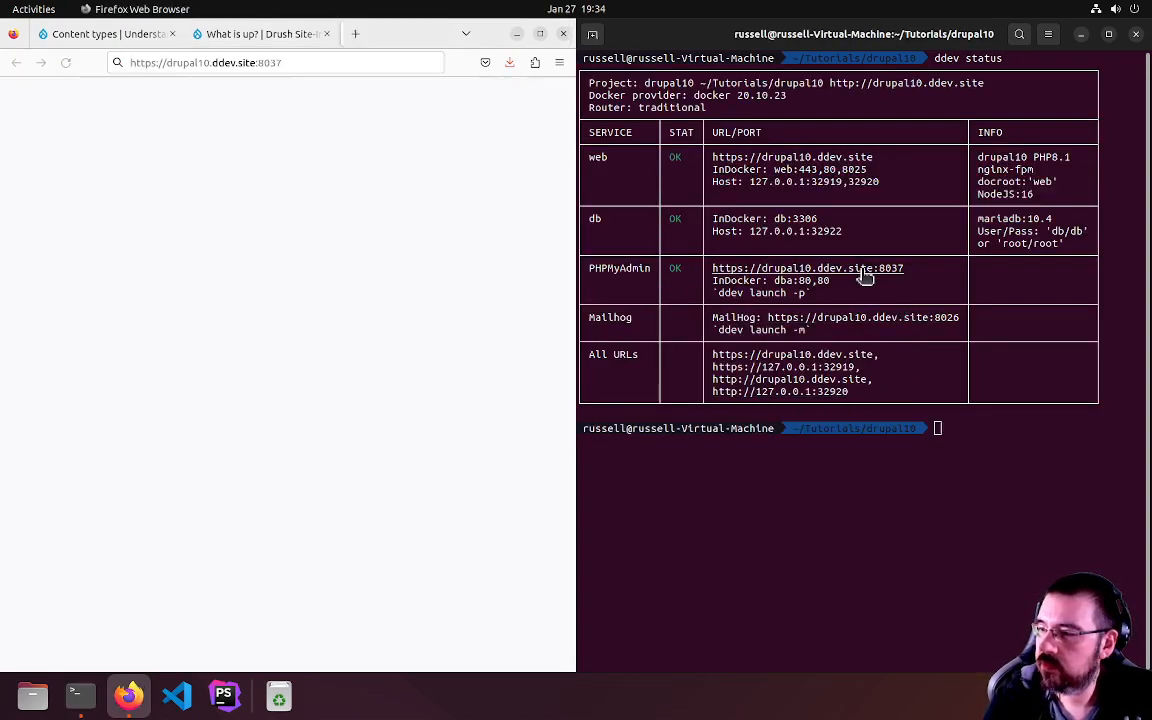
Expand the db database in the navigation tree and scroll down to the node tables
left_click(807, 268)
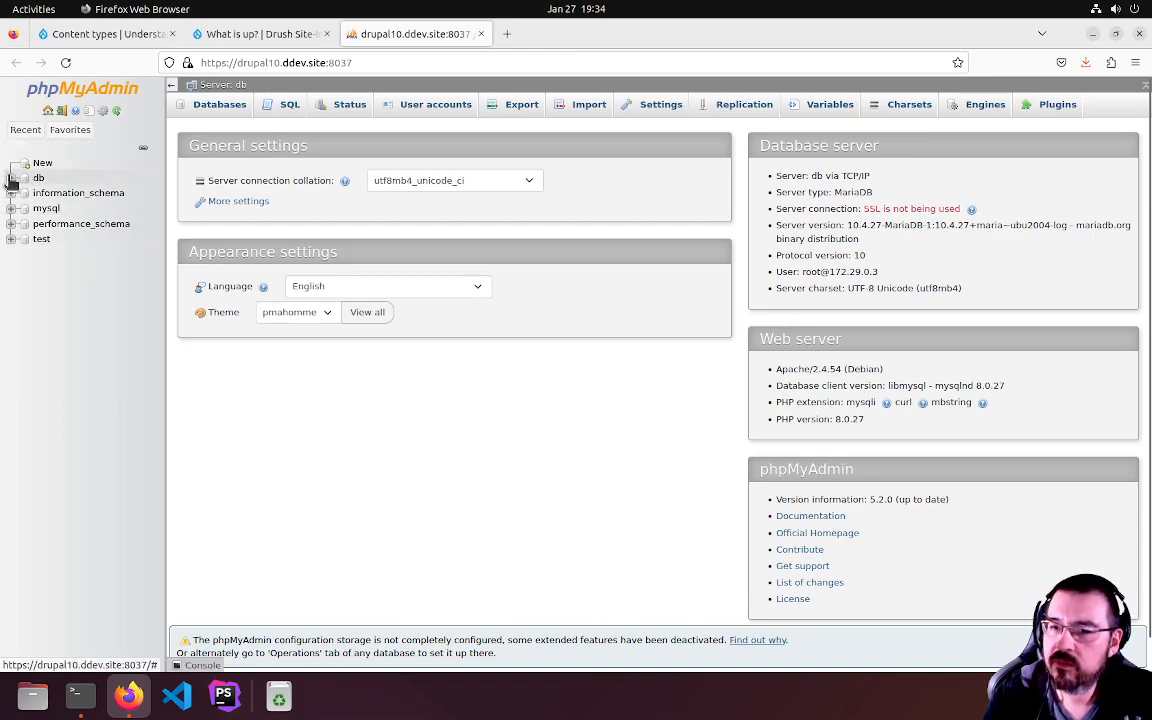
left_click(39, 177)
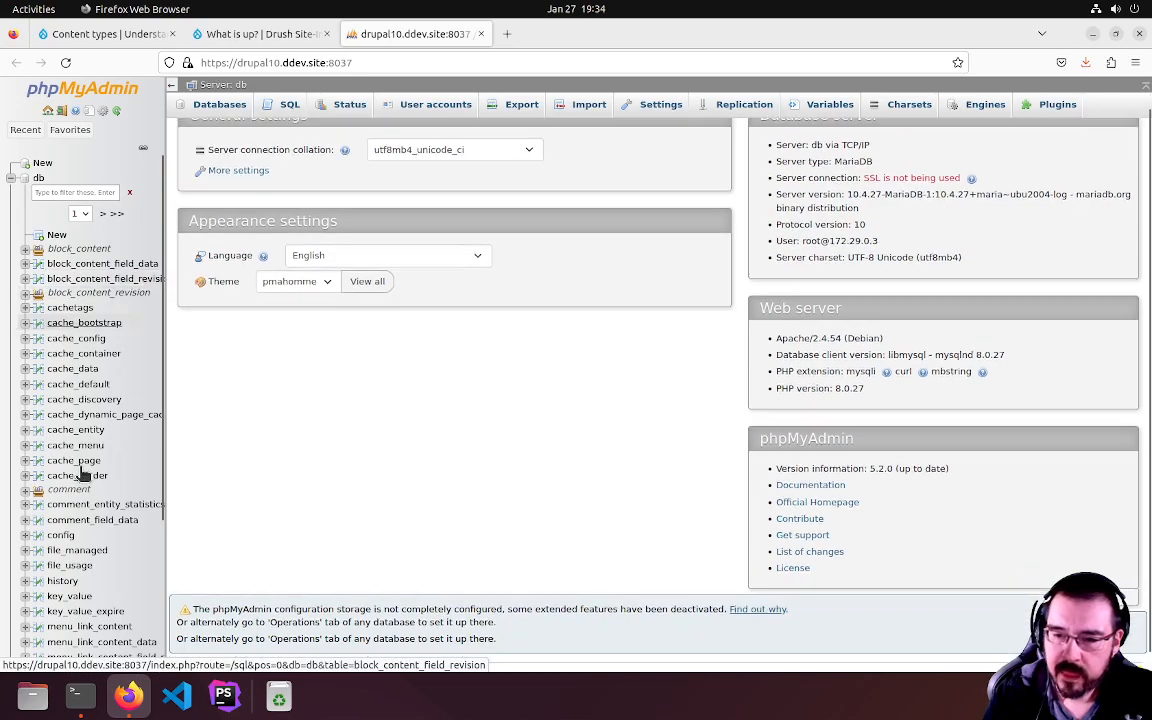
scroll("down", 3)
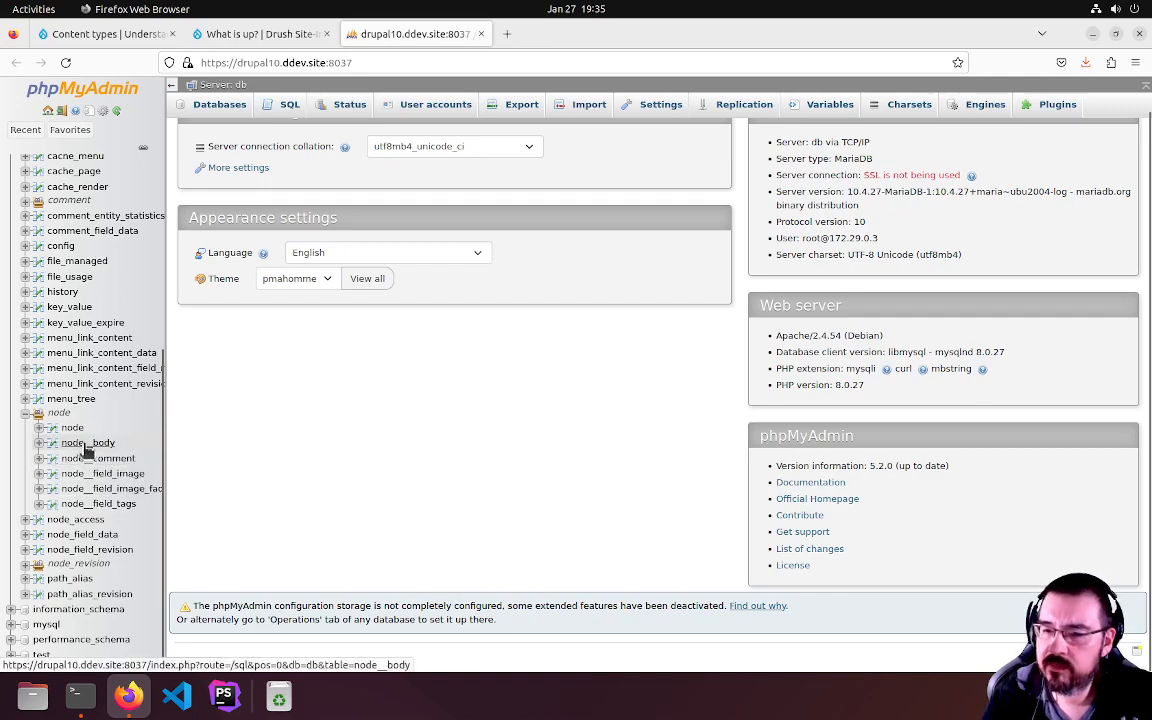
Browse the node, node__body, node__comment and node__field_image tables, then expand node__field_image_faq
left_click(72, 427)
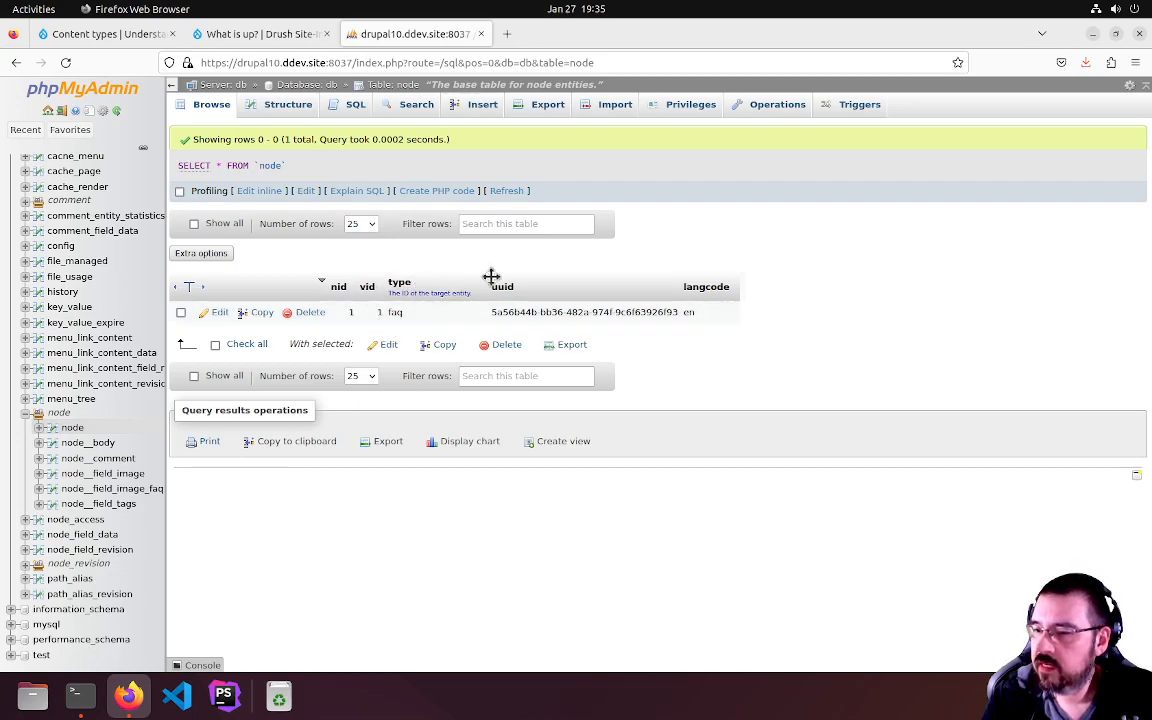
mouse_move(531, 366)
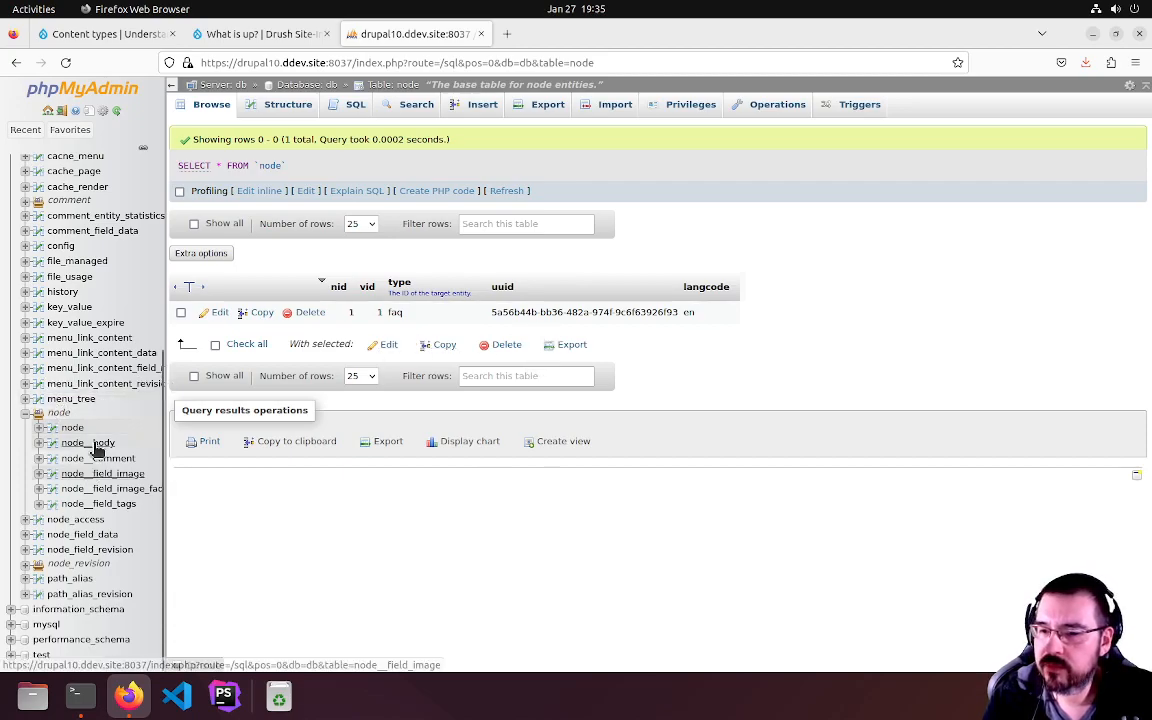
left_click(88, 442)
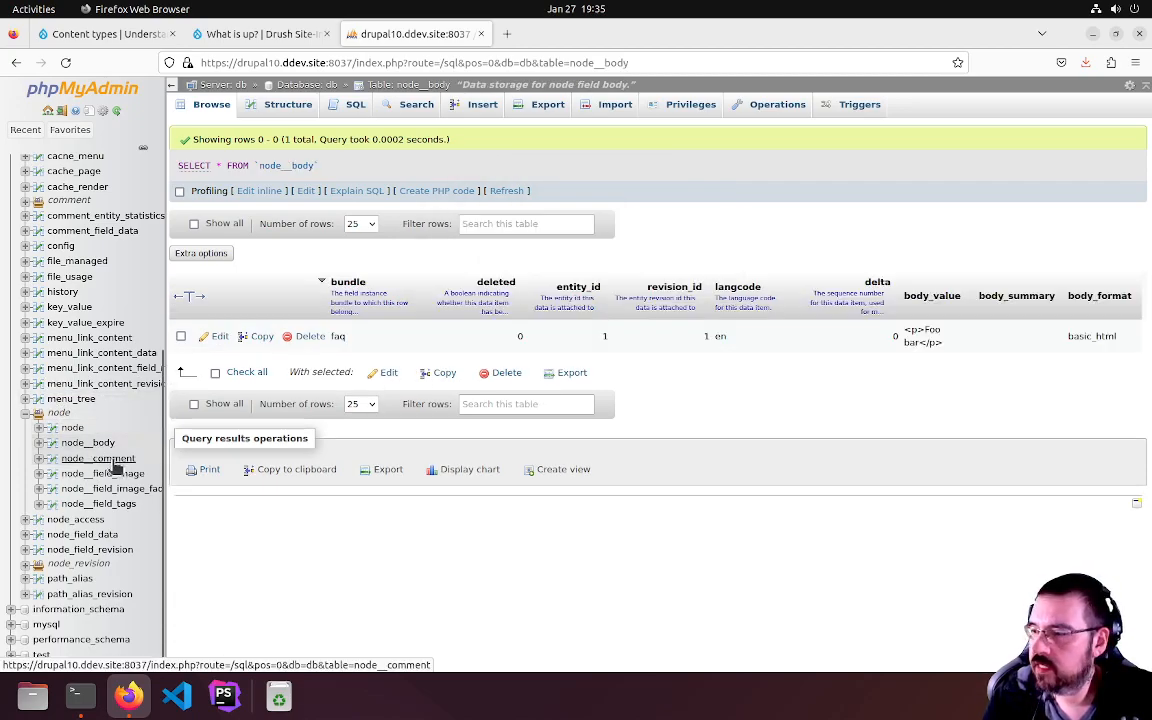
left_click(98, 458)
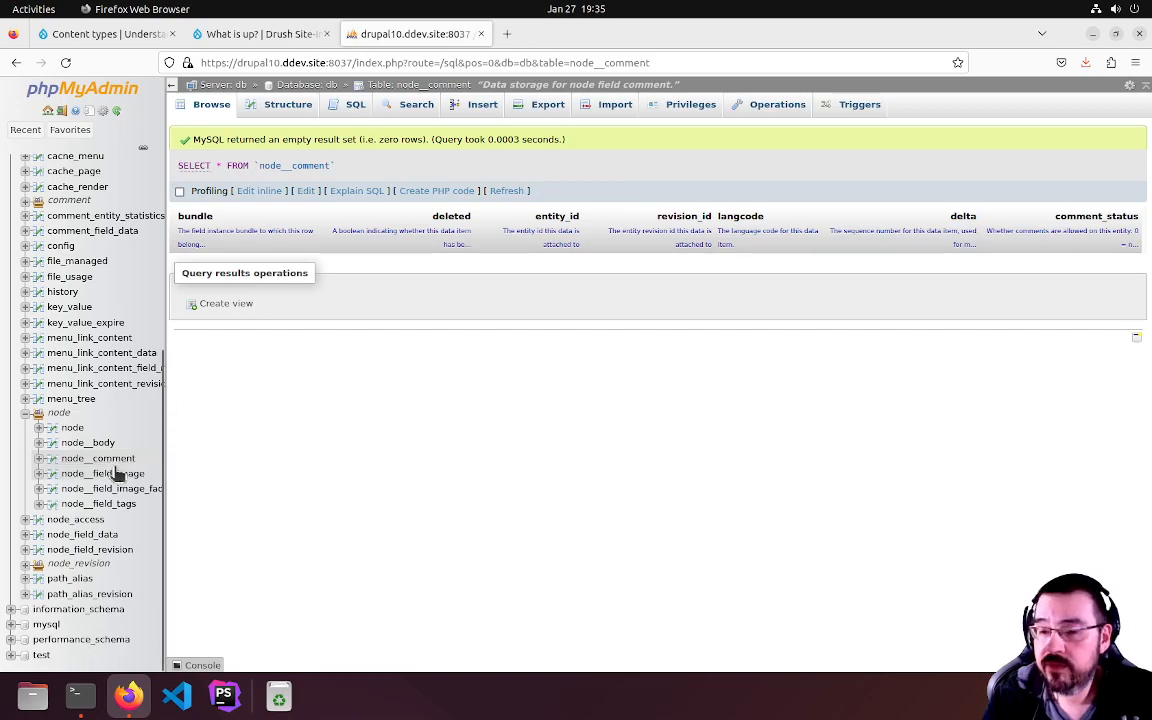
left_click(101, 473)
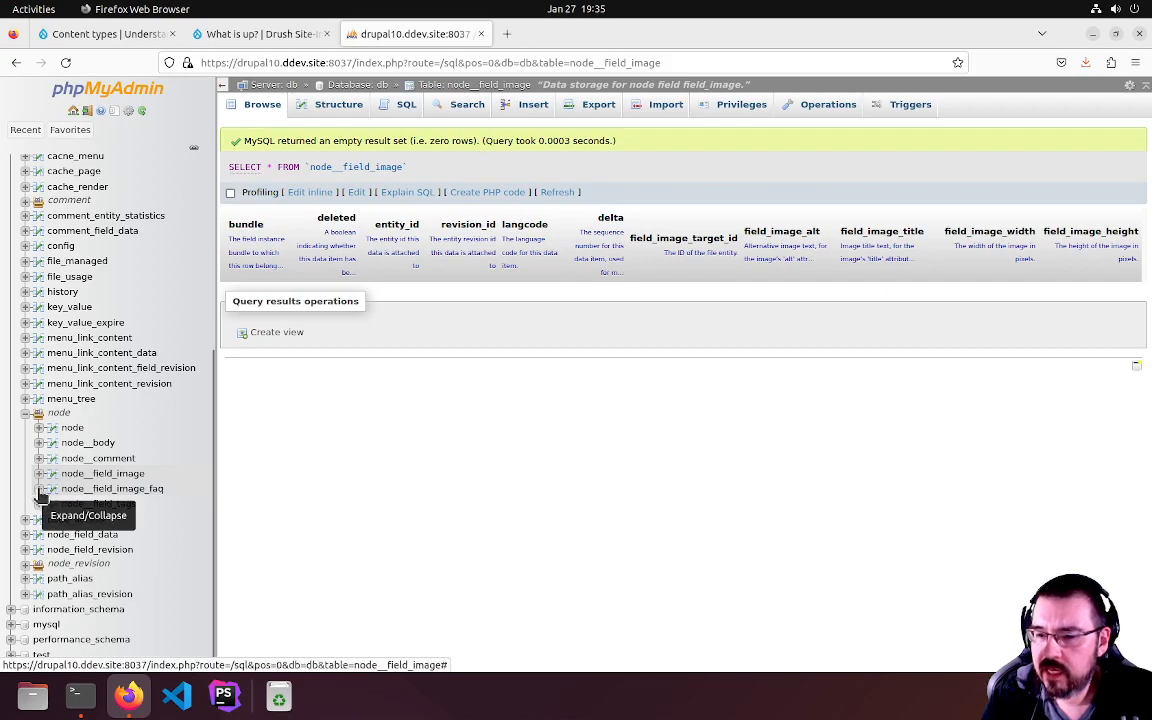
left_click(46, 488)
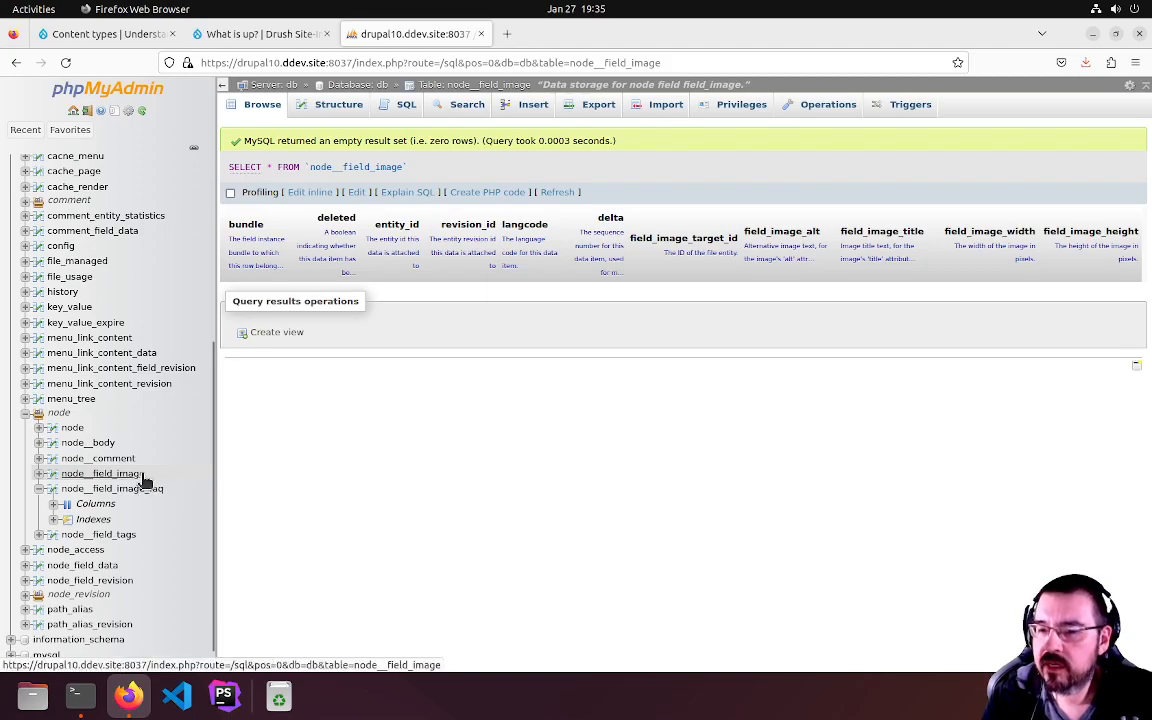
left_click(44, 473)
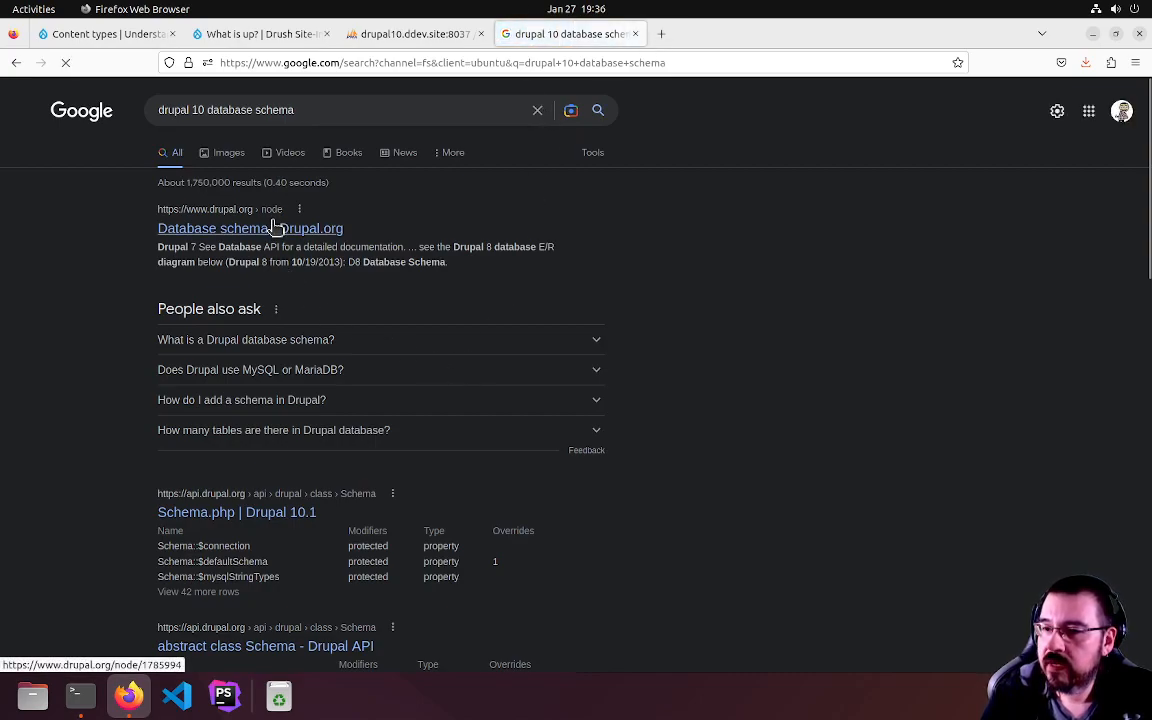
Open the 'Database schema | Drupal.org' result and scroll to the Drupal 8 E/R diagram
left_click(250, 228)
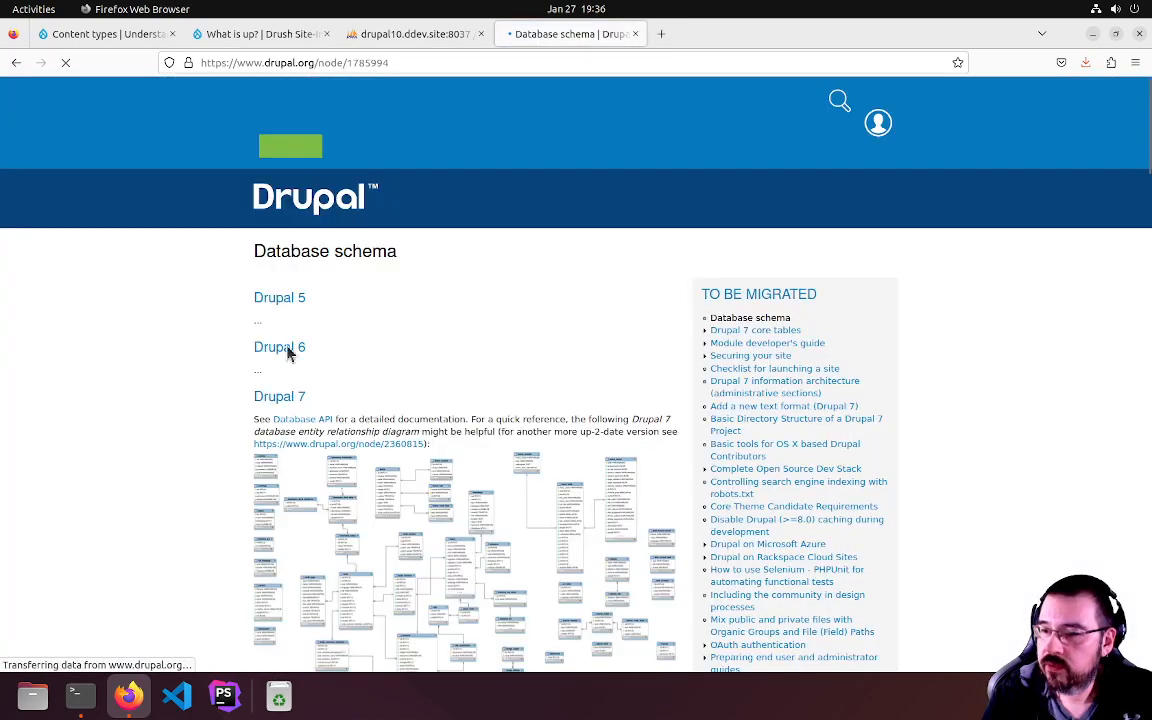
scroll("down", 3)
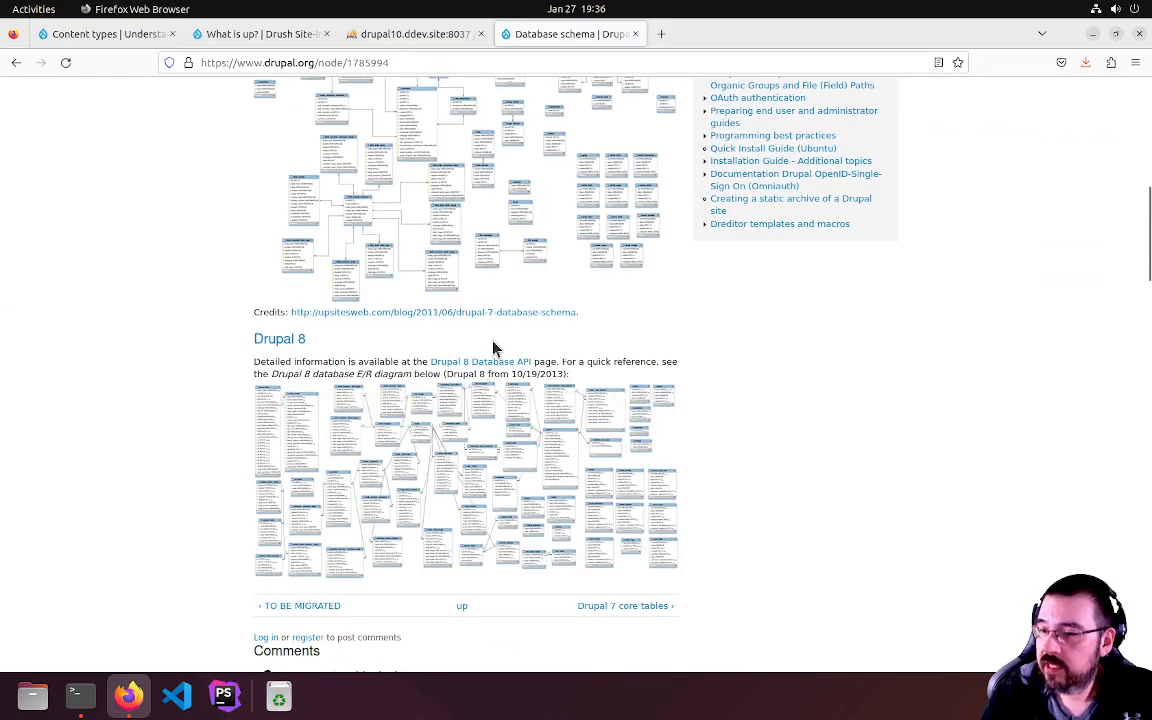
scroll("down", 3)
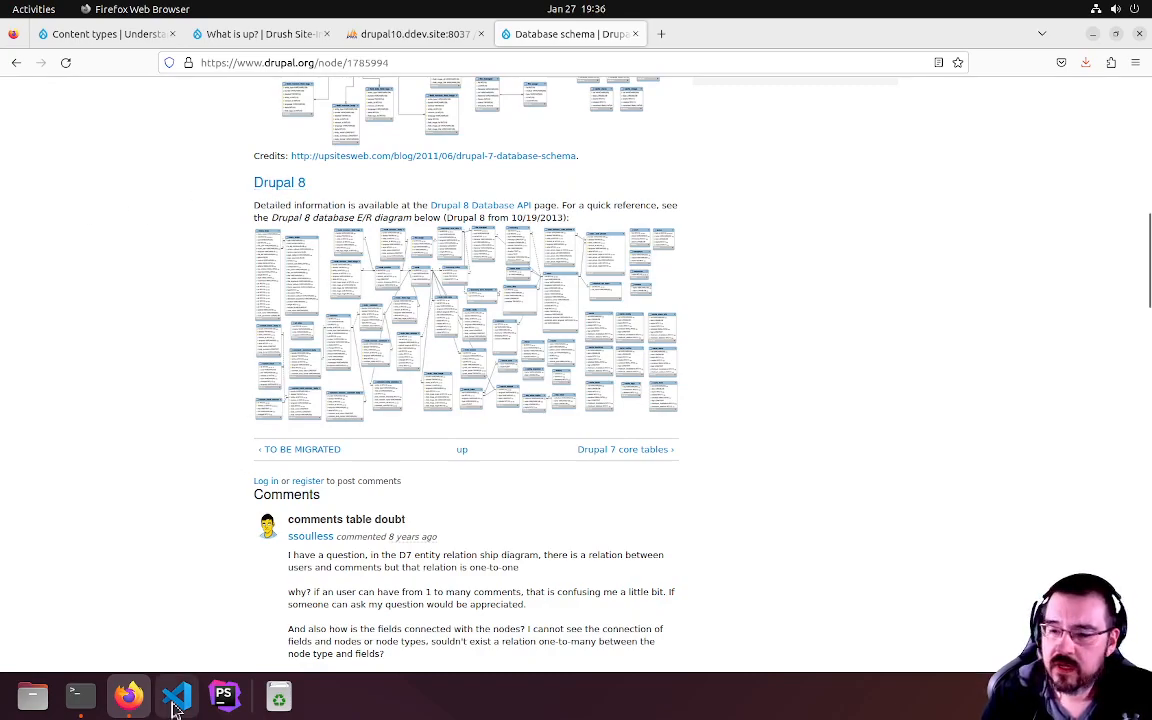
mouse_move(867, 38)
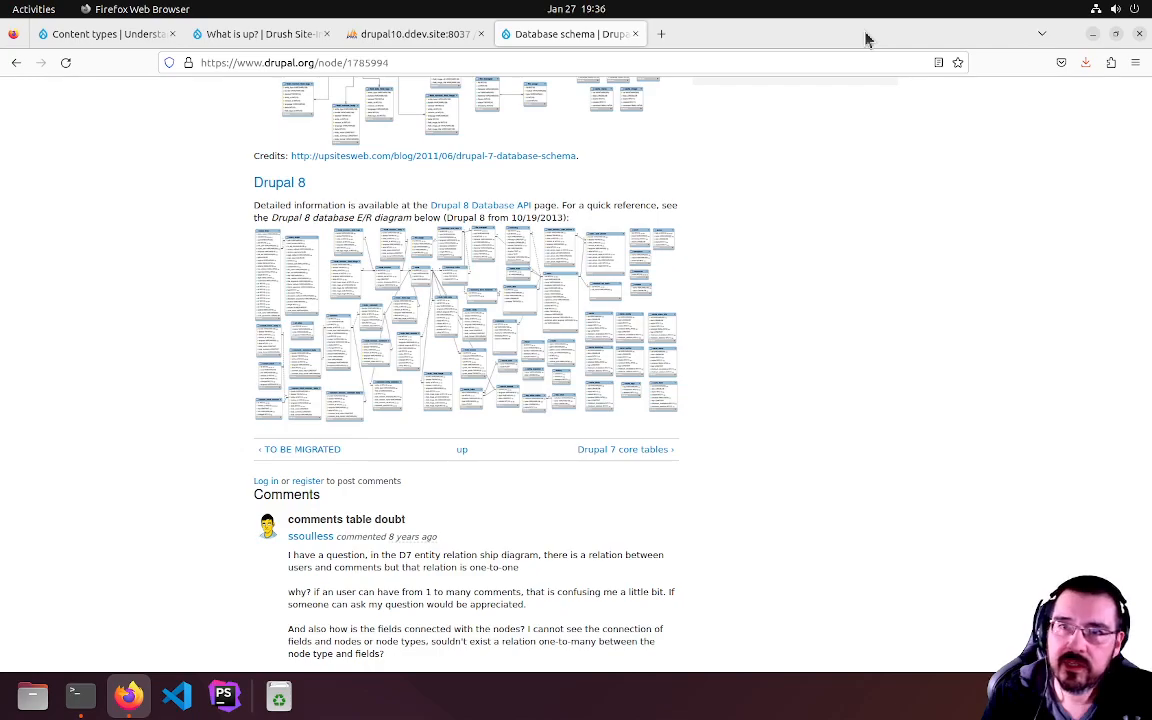